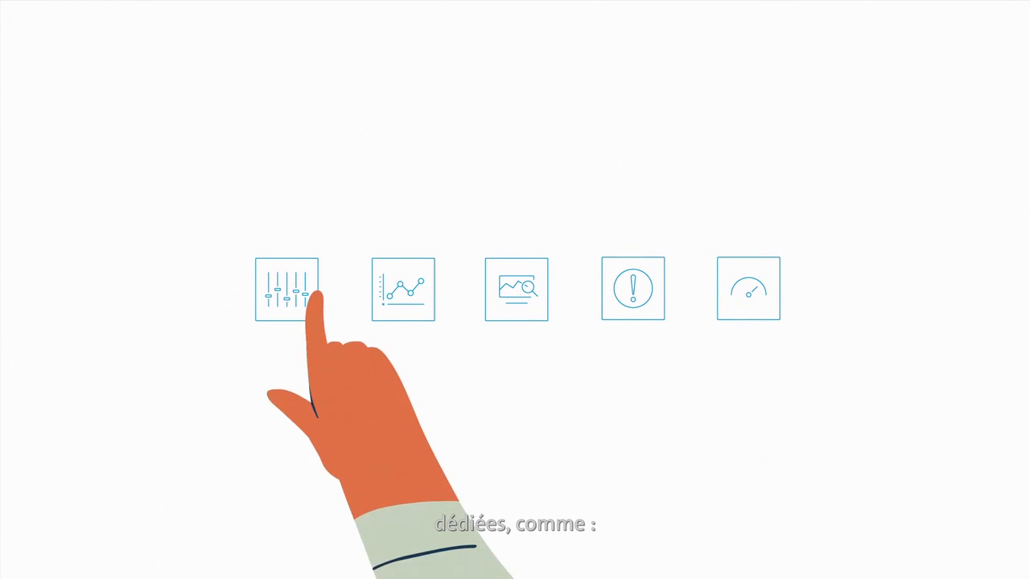
pyautogui.click(634, 286)
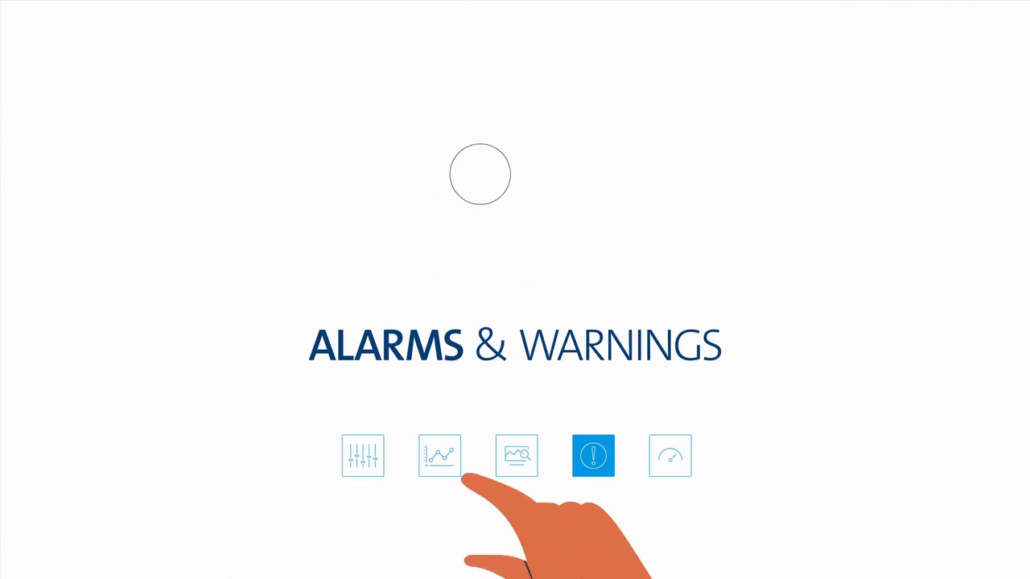